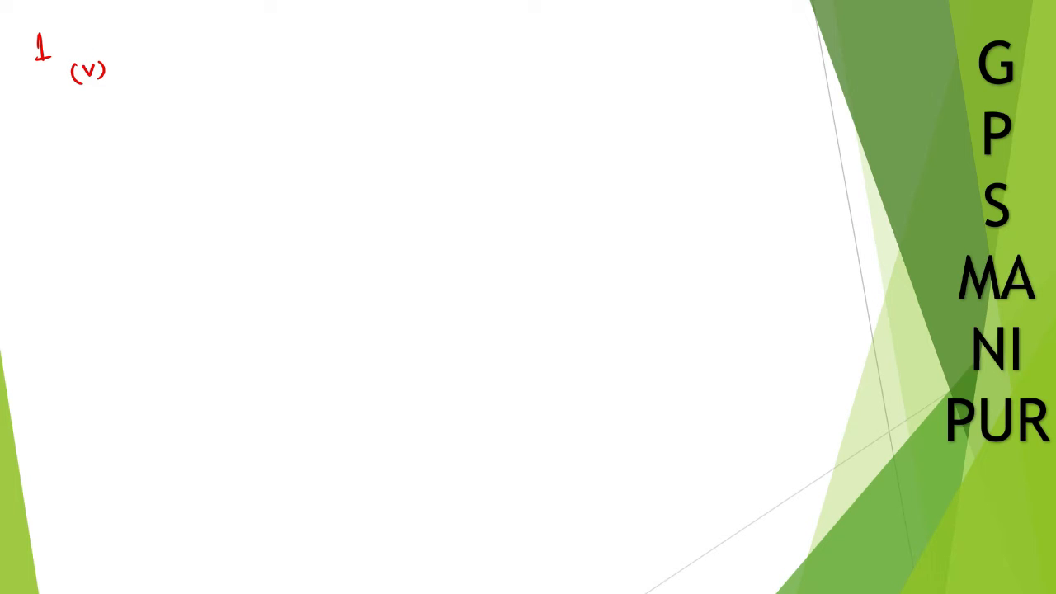
mouse_move(135, 73)
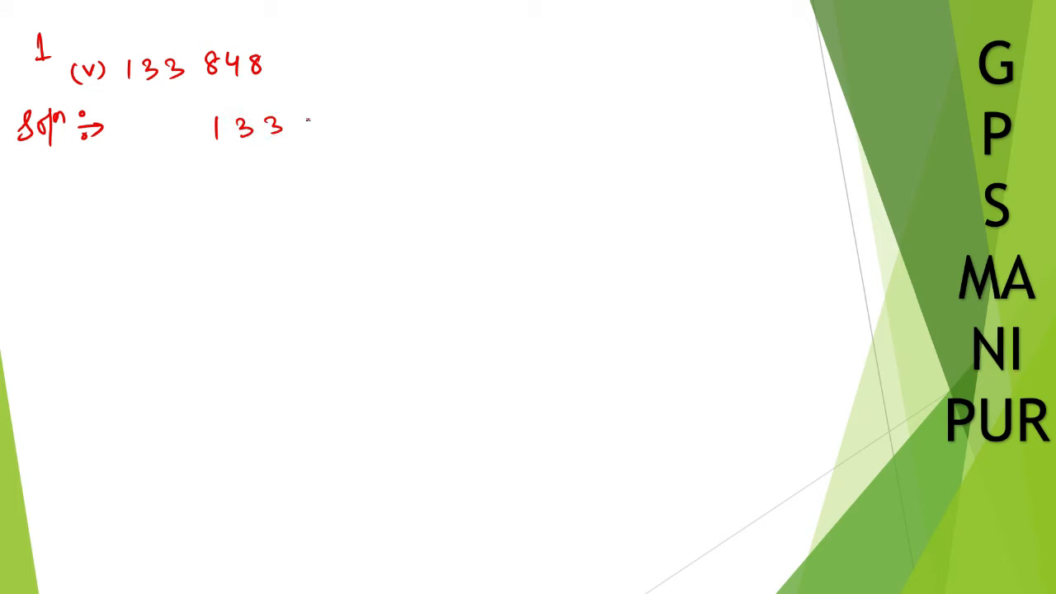
Handwrite '(v) 133 848' in red ink with 'Soln :→ 133848' beneath it.
text(848)
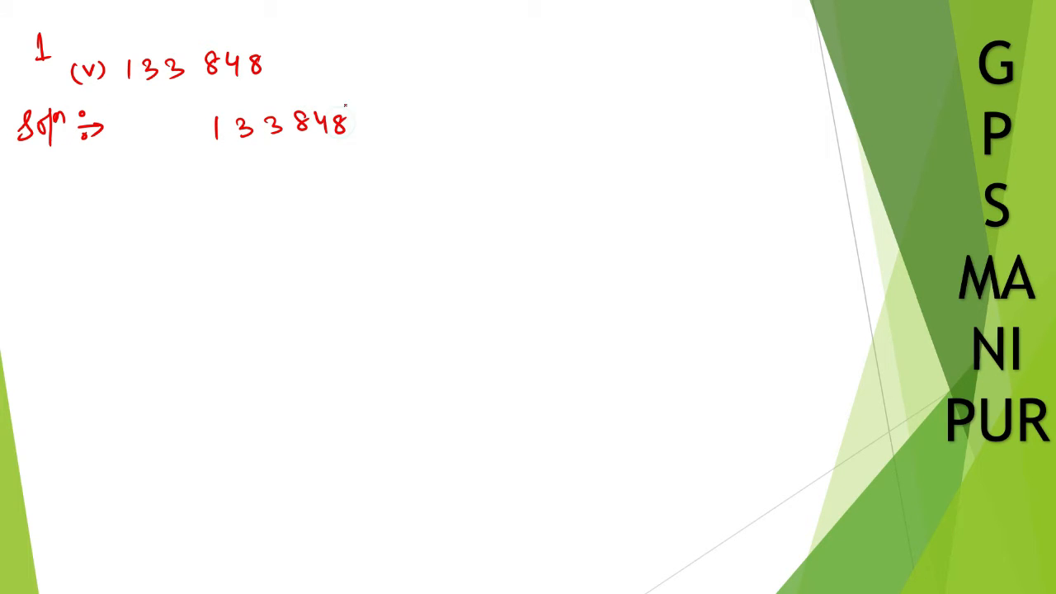
Draw ladder brackets with divisors 2, 2, 2, 3 and quotients 66924, 33462, 16731.
drag(190, 107, 342, 153)
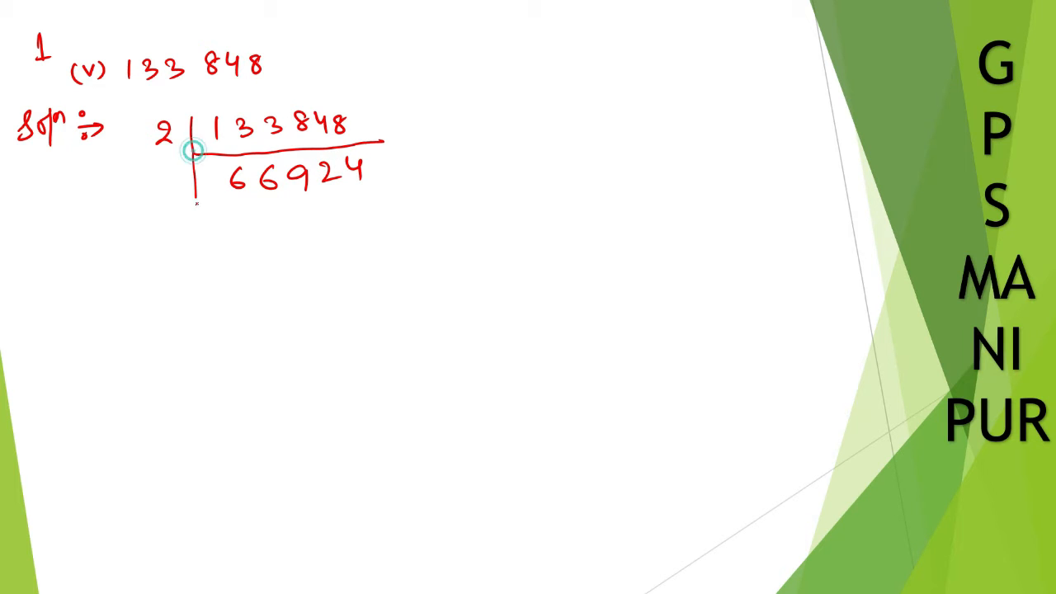
drag(170, 181, 388, 203)
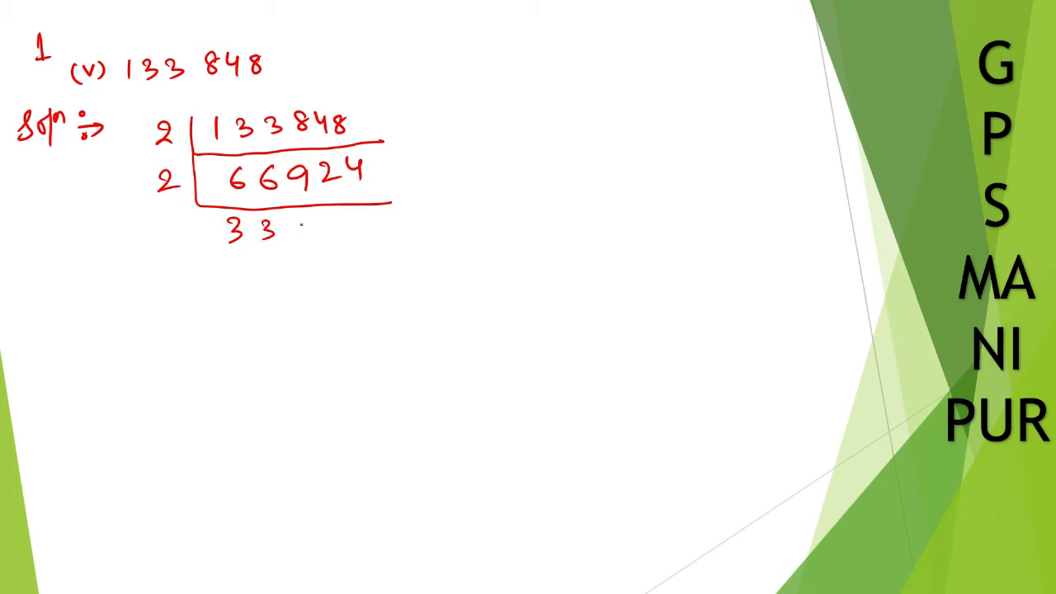
text(462)
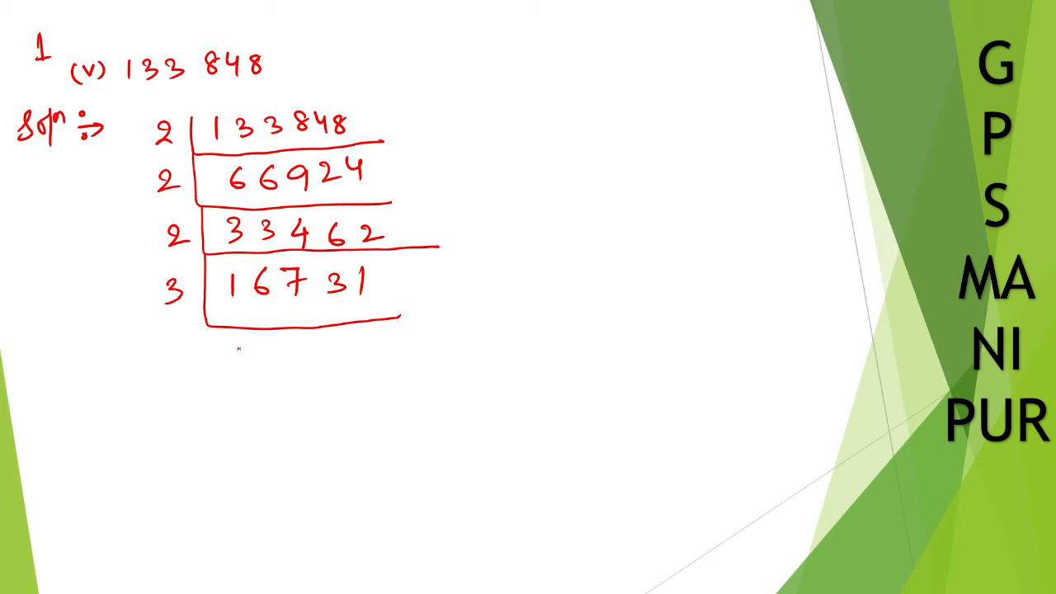
Write 5577 under 16731, add divisor 3 and a line, and write 1859 below.
drag(231, 351, 280, 343)
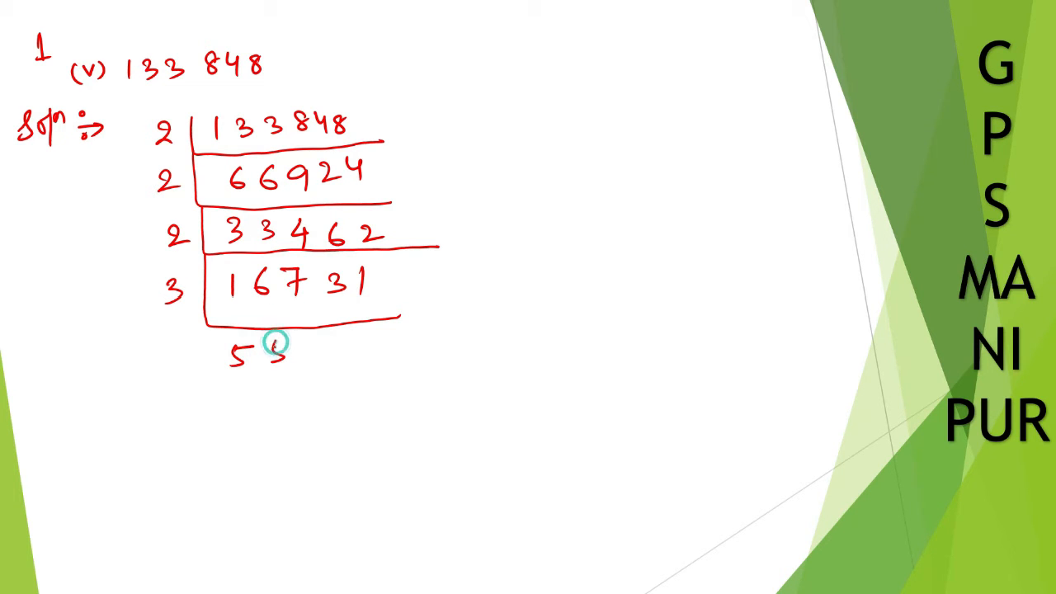
mouse_move(310, 345)
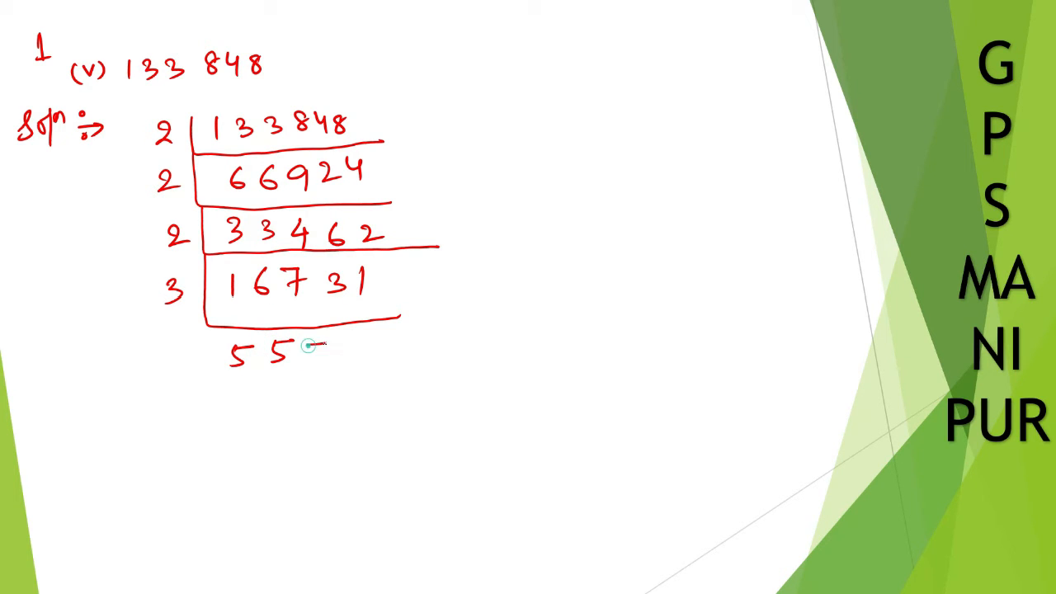
click(321, 351)
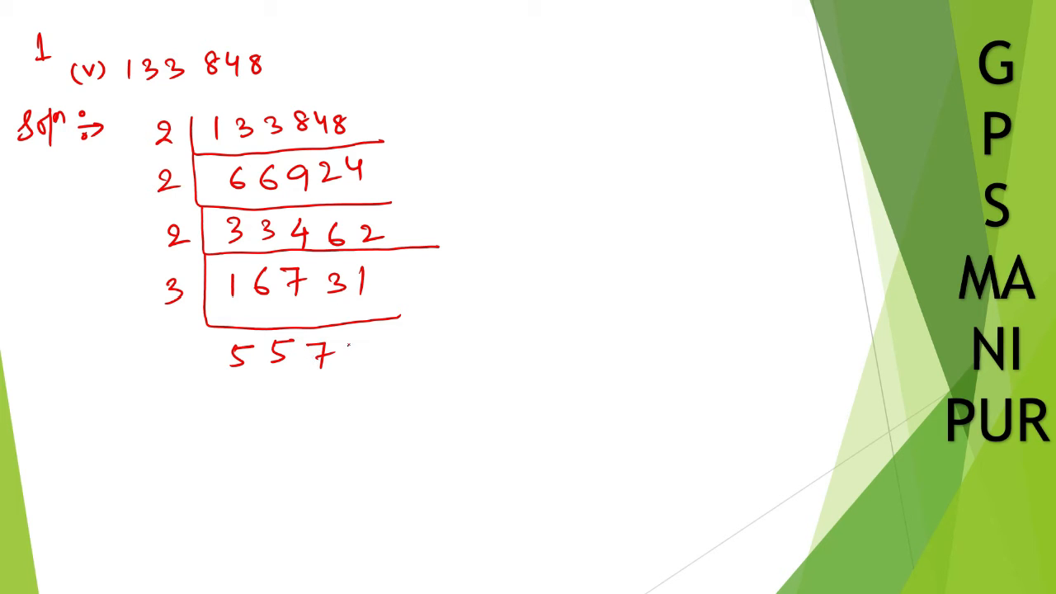
text(7)
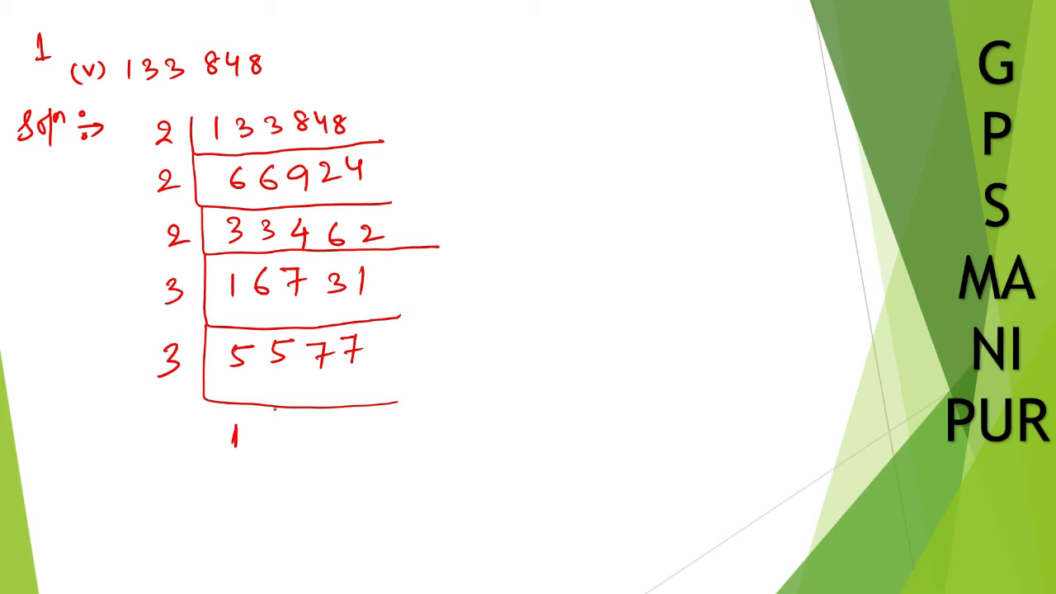
text(8)
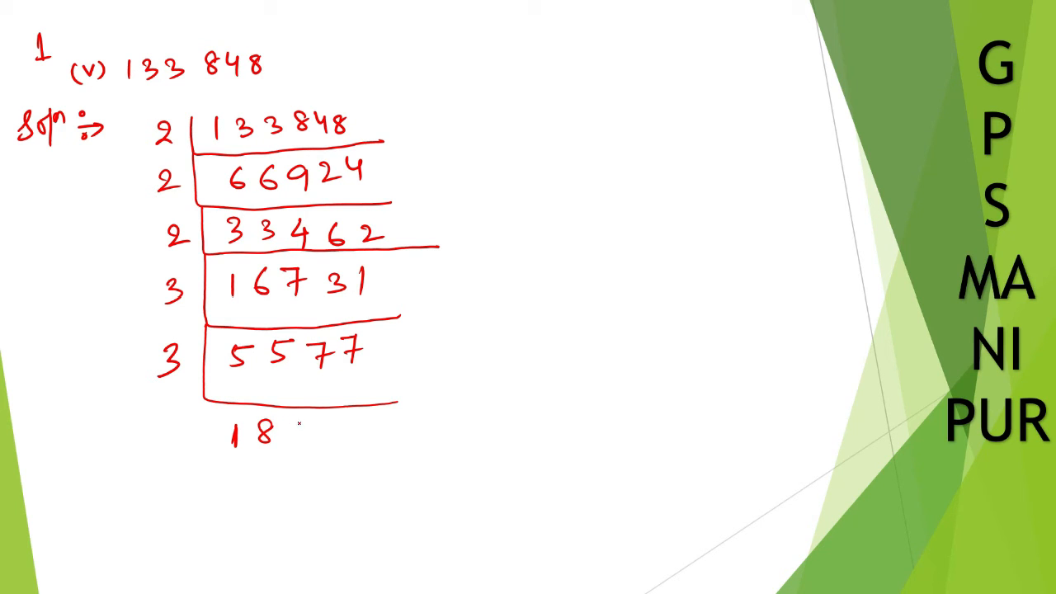
text(59)
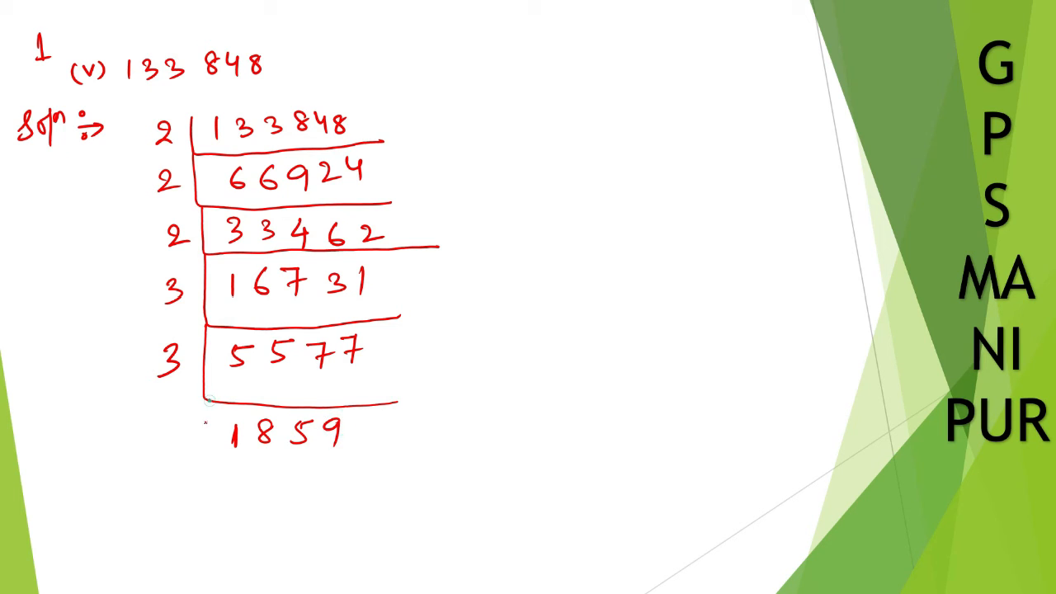
Box 1859 with divisor 11, write 169 with divisor 13, and 13 at the bottom.
drag(204, 400, 396, 466)
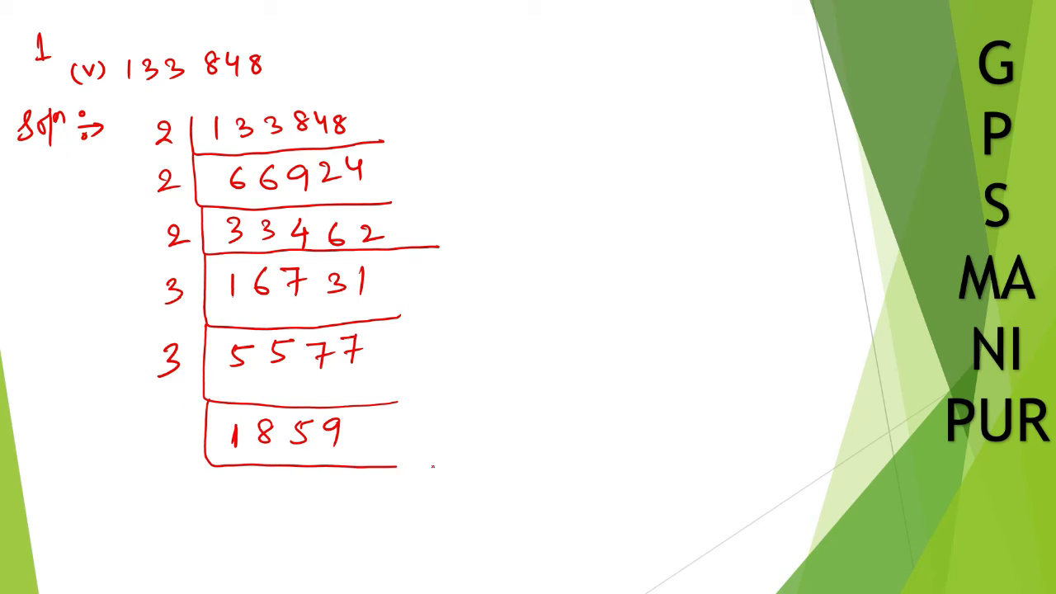
drag(388, 466, 445, 466)
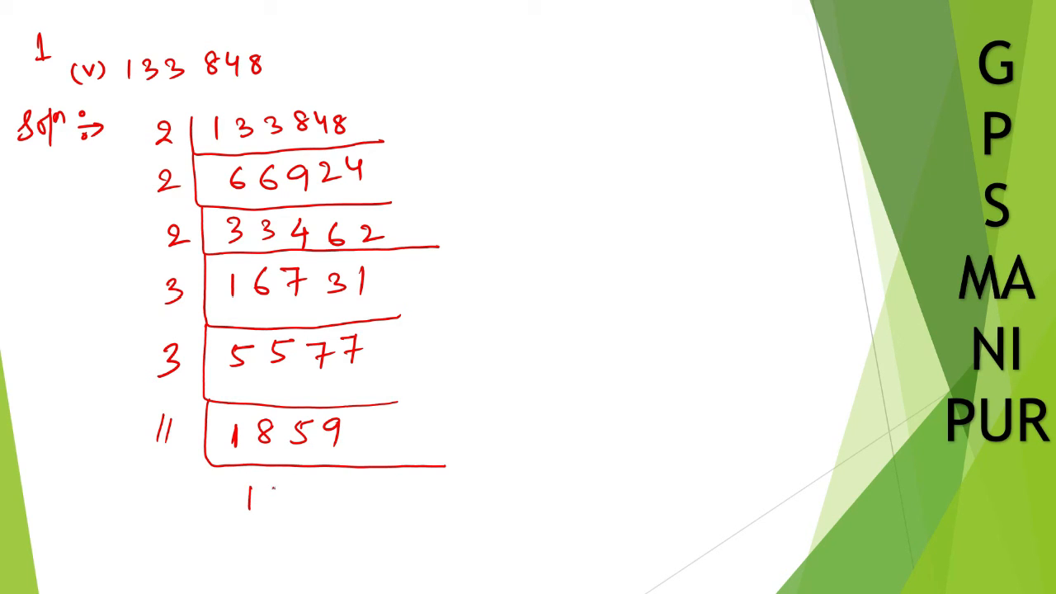
text(69)
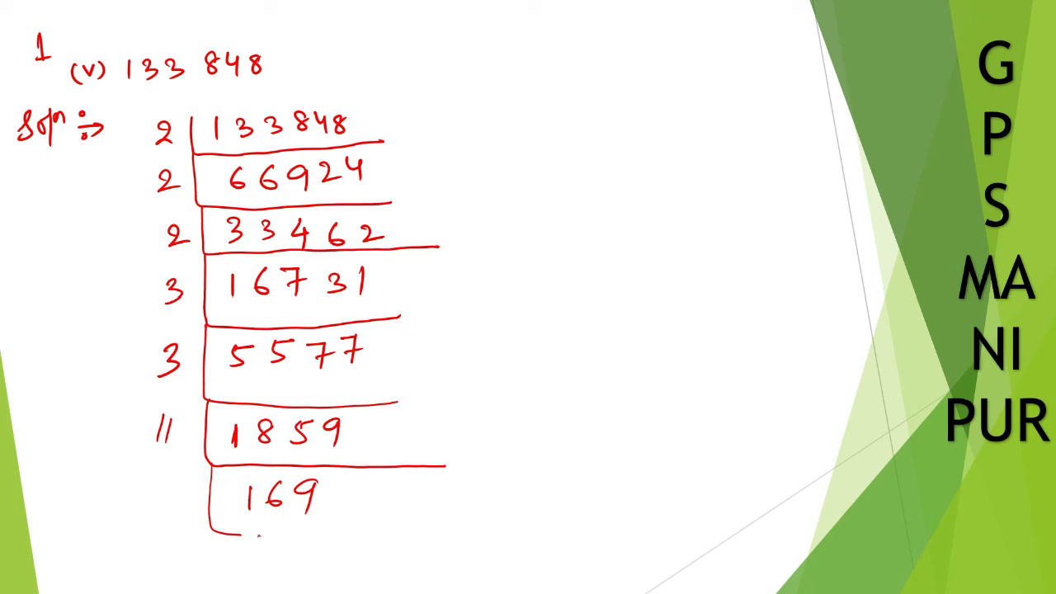
drag(215, 532, 355, 536)
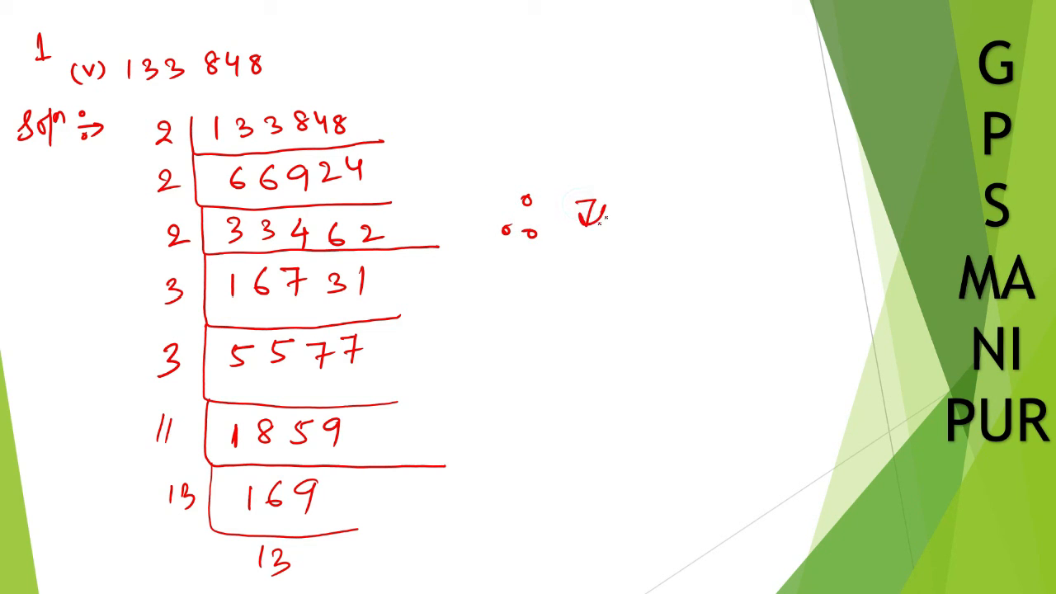
Handwrite '∴ The canonical decomp…' to the right of the division ladder.
text(The camo)
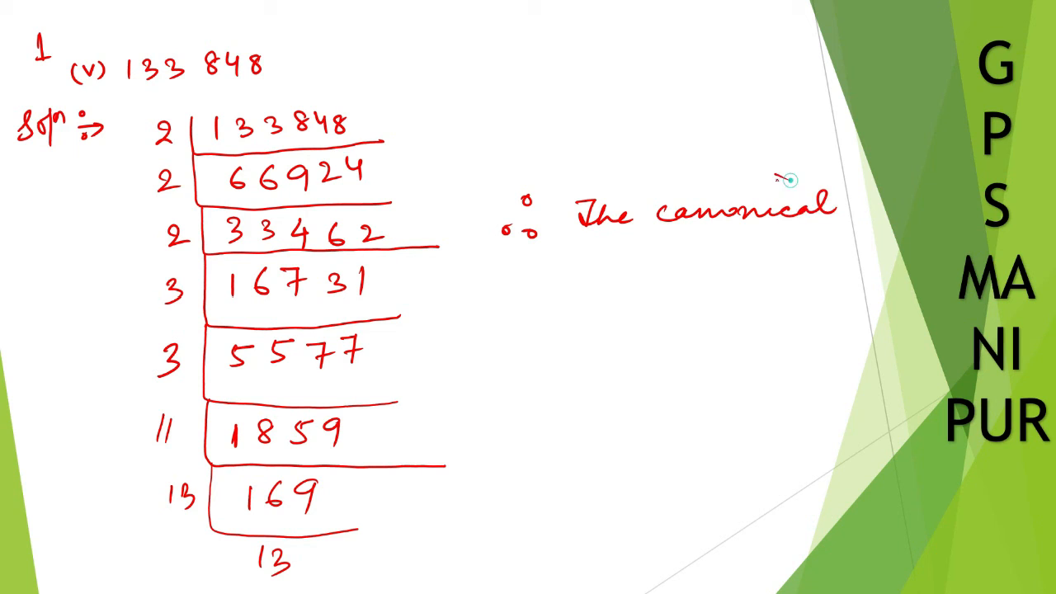
text(de)
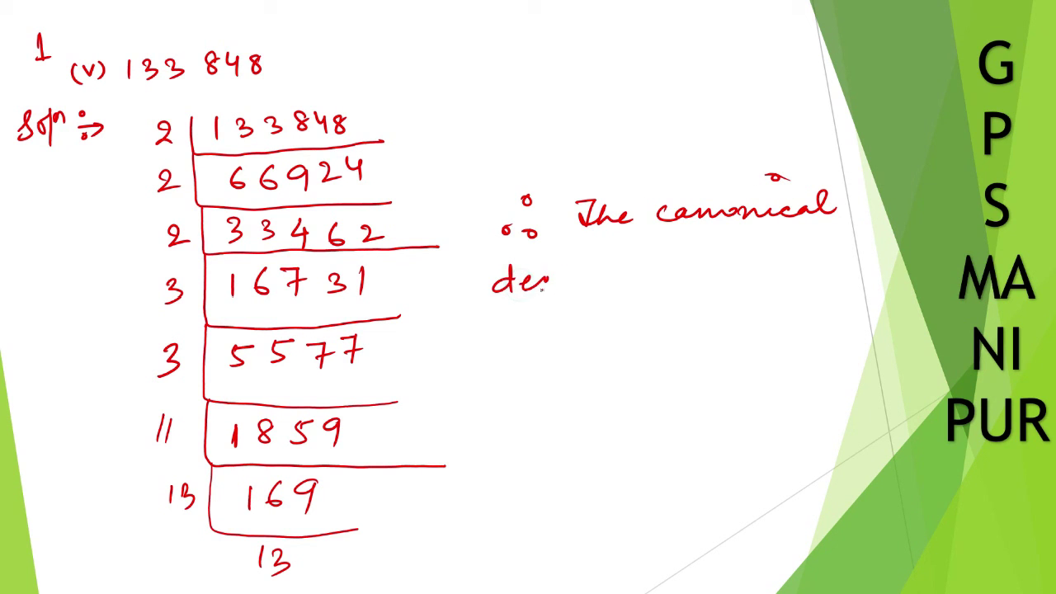
text(comp)
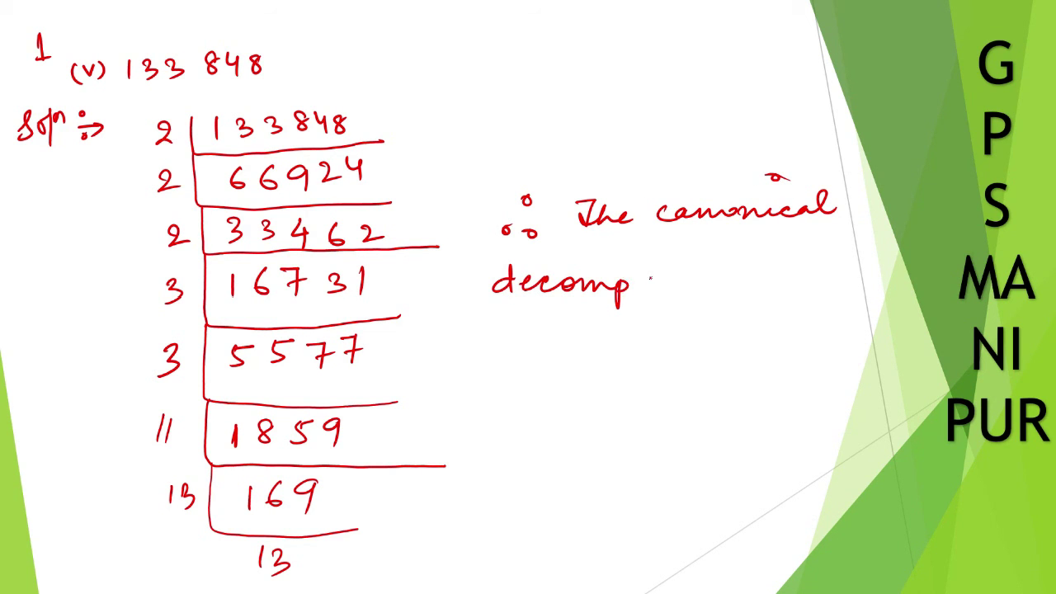